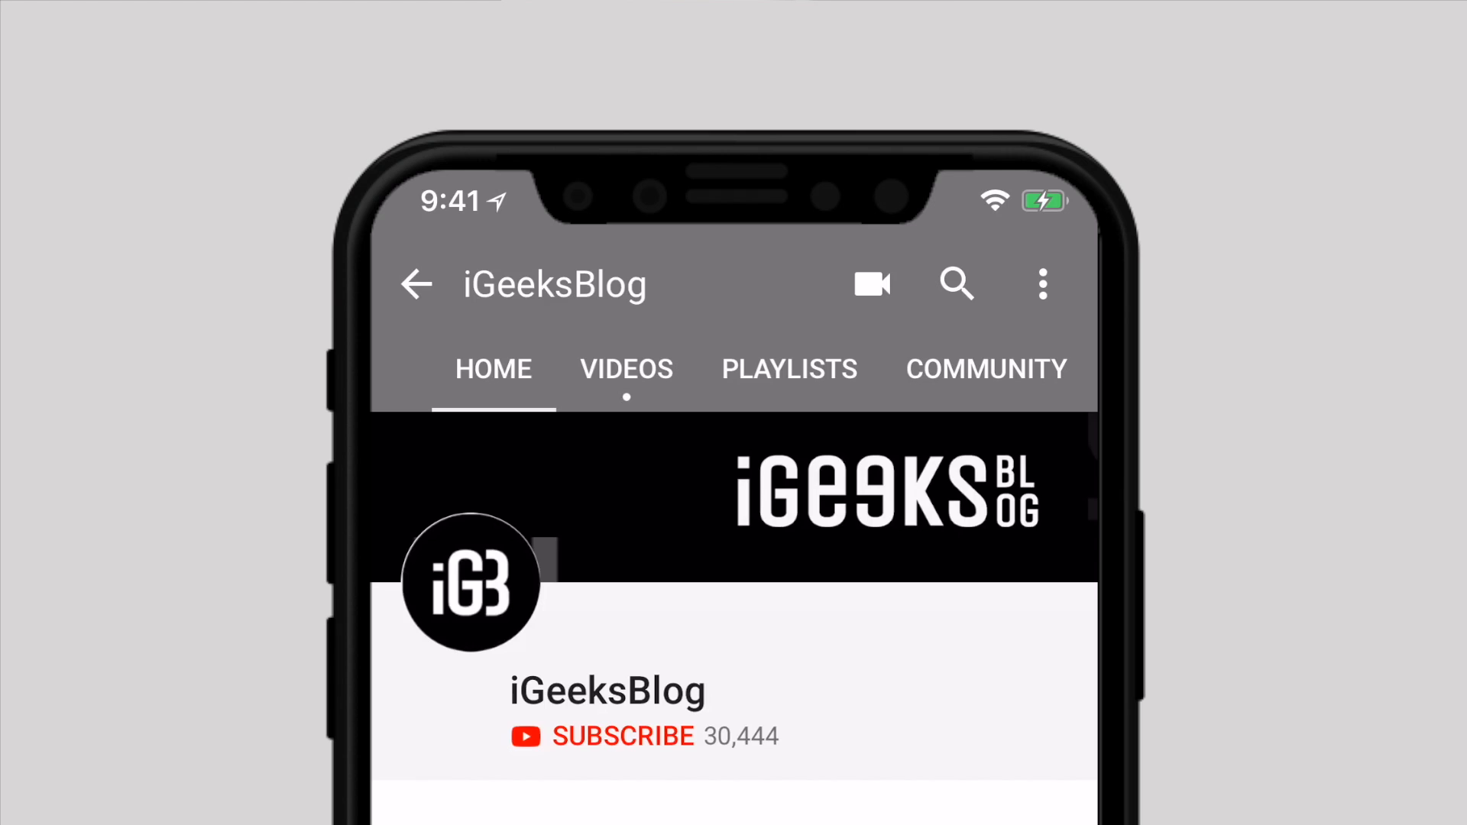
Subscribe to the YouTube channel so the notification bell becomes available
{"action": "left_click", "coordinate": [622, 735]}
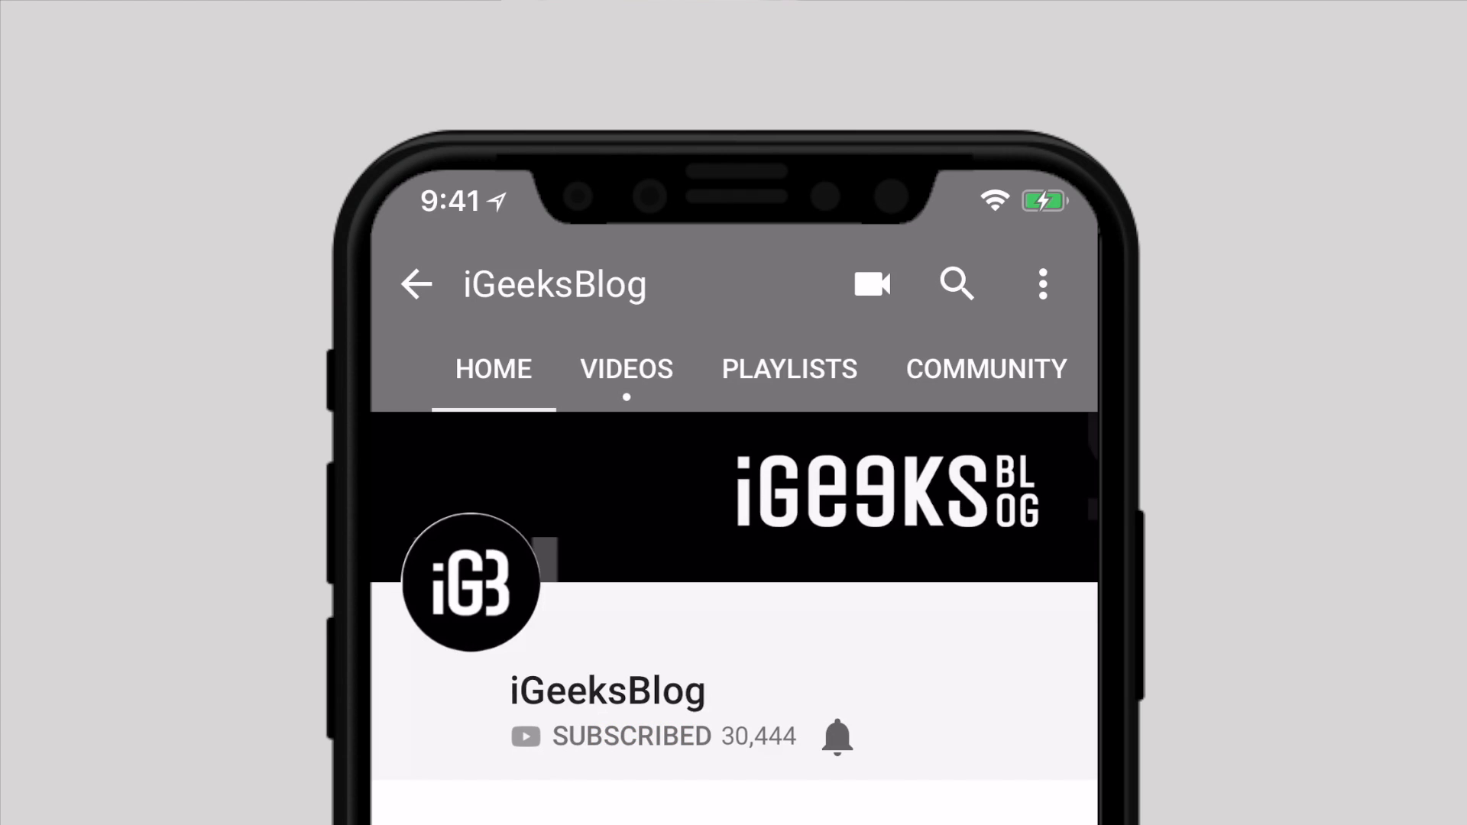
{"action": "left_click", "coordinate": [836, 737]}
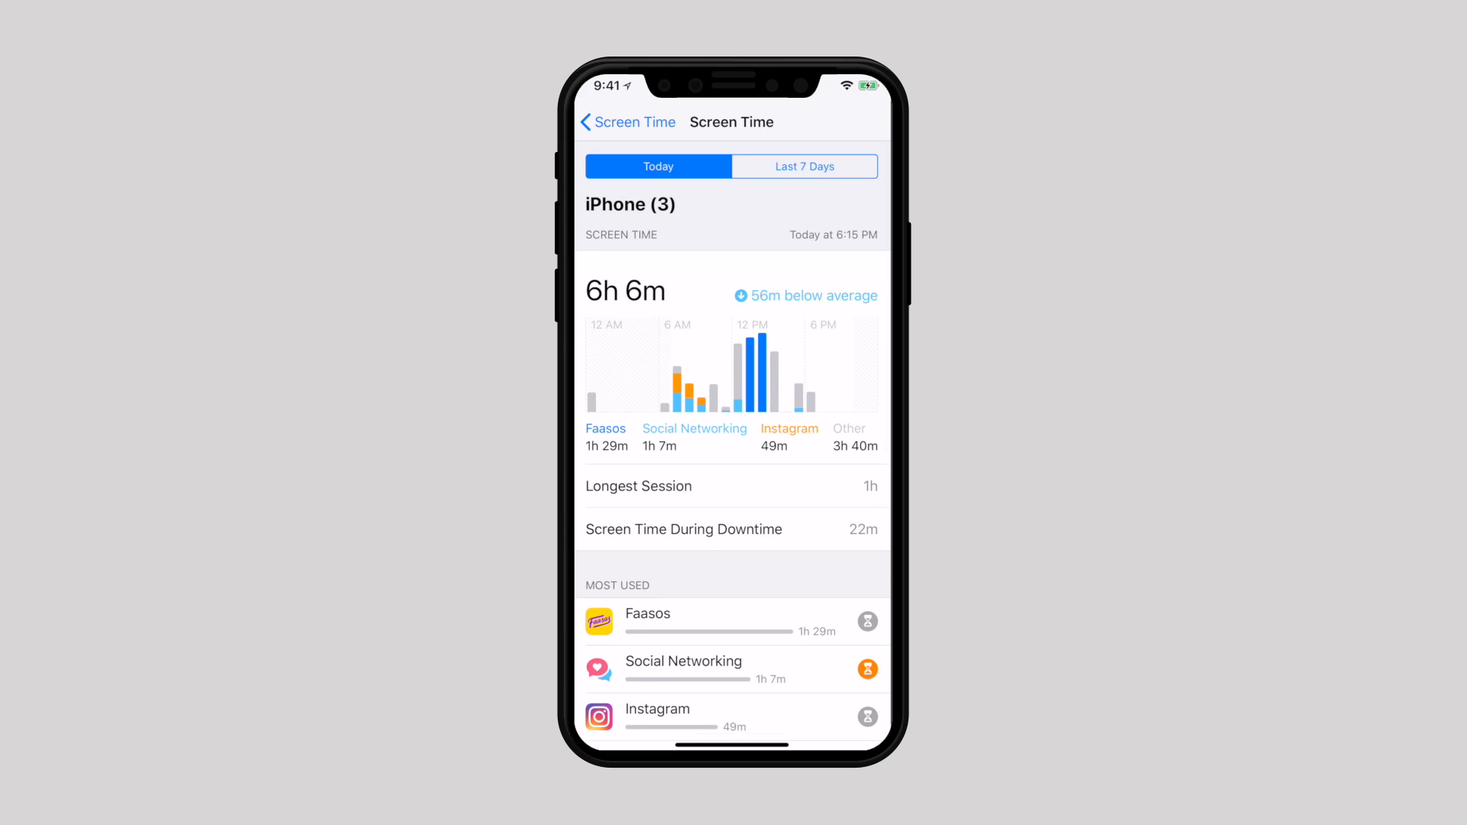
Show Screen Time usage for the last 7 days and scroll to the Most Used apps list
{"action": "left_click", "coordinate": [802, 165]}
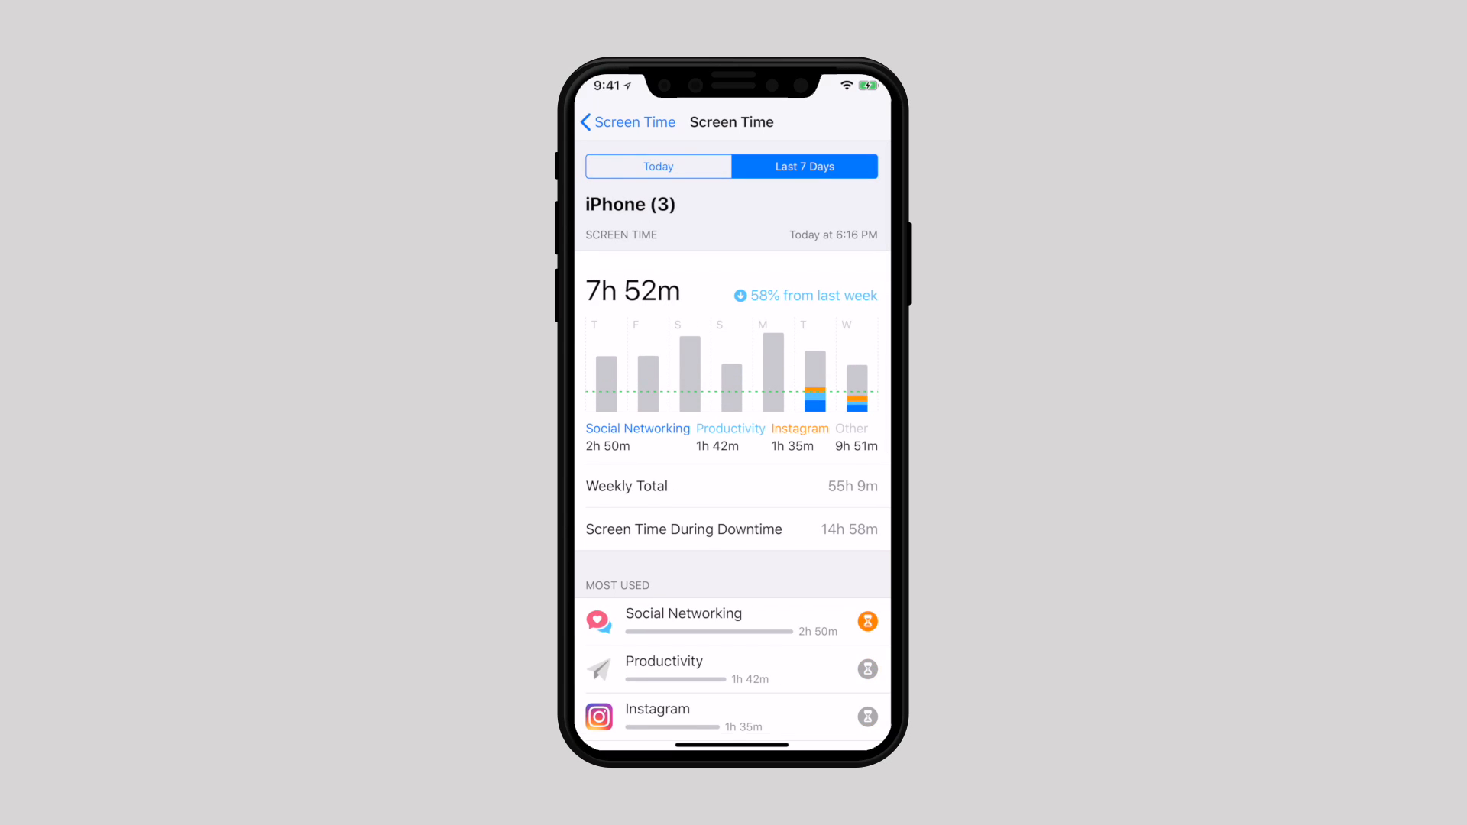
{"action": "scroll", "scroll_direction": "down", "scroll_amount": 3}
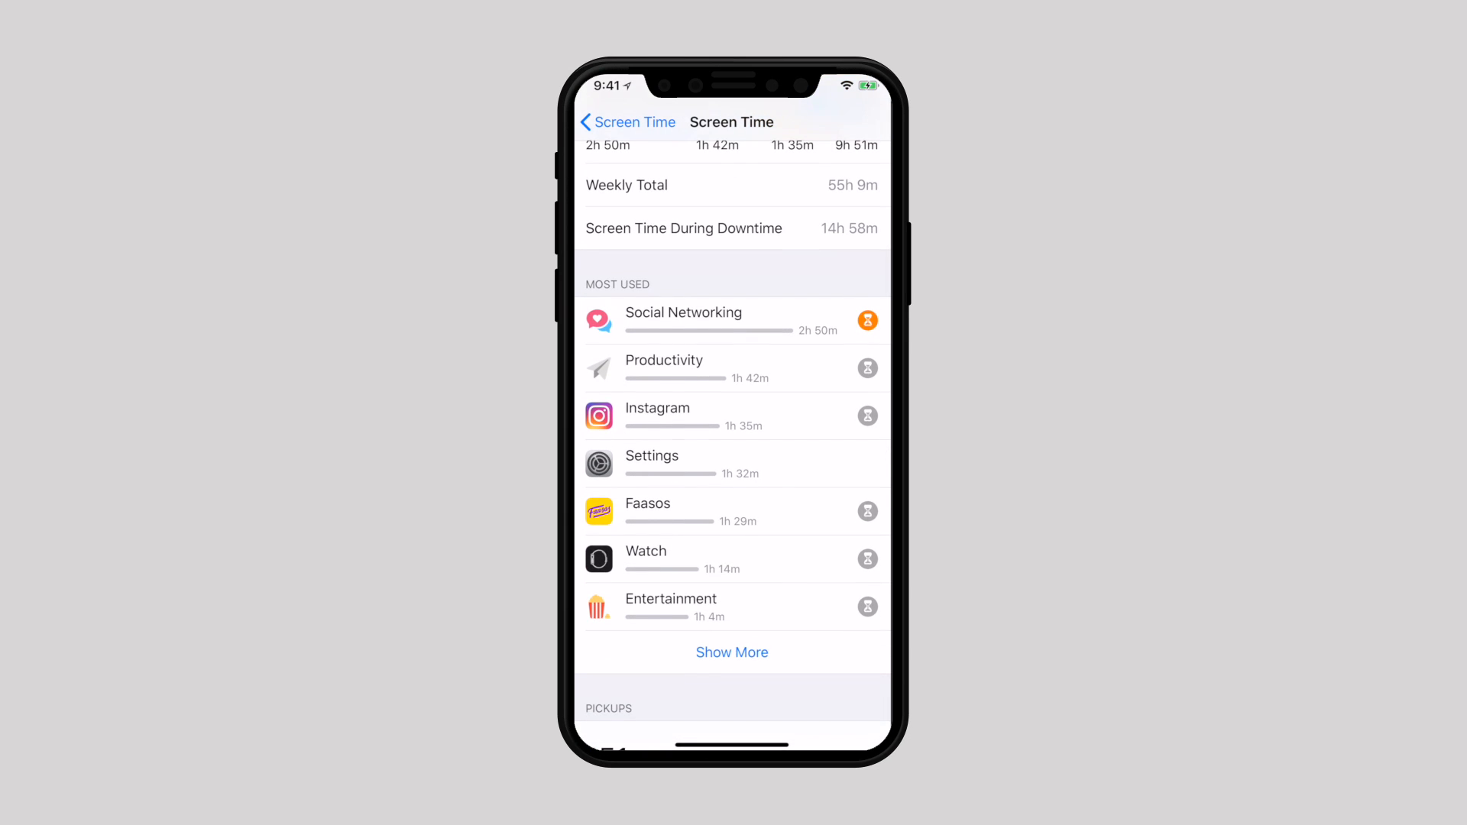
{"action": "scroll", "scroll_direction": "down", "scroll_amount": 3}
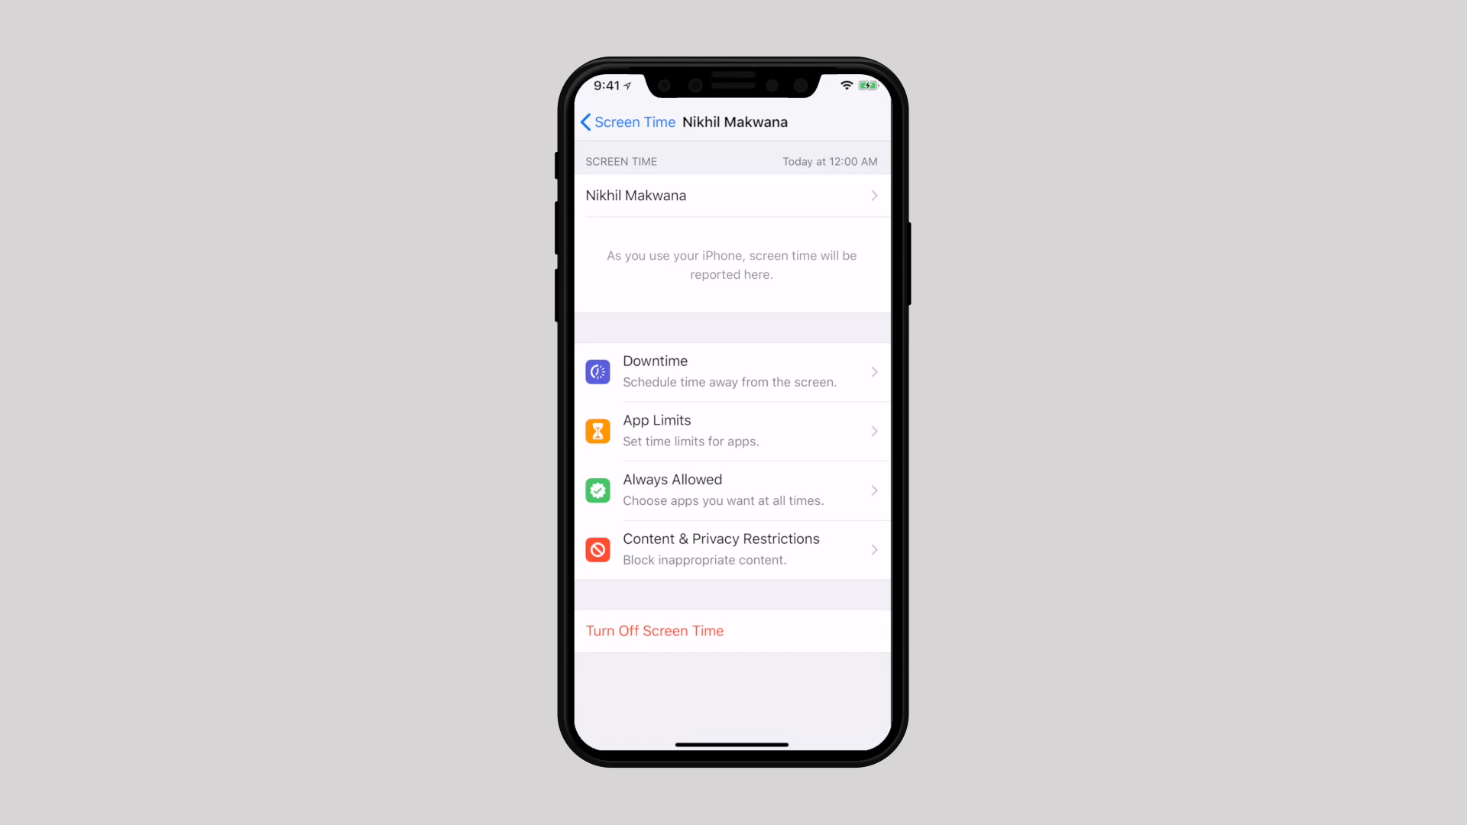
Return from the family member's page to the main Screen Time overview
{"action": "left_click", "coordinate": [628, 122]}
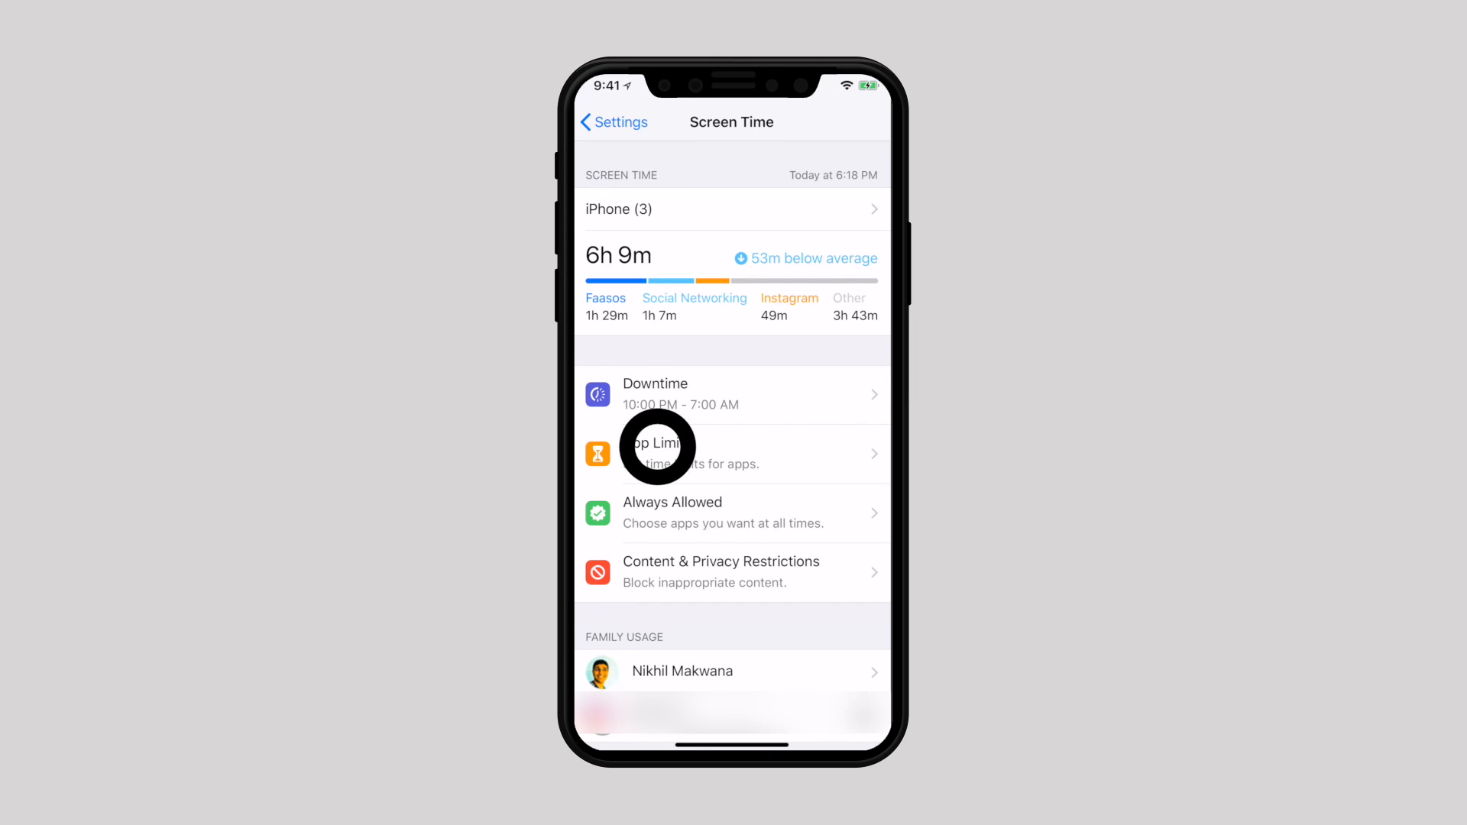
Add a daily App Limit for the Social Networking category and customize its days
{"action": "left_click", "coordinate": [656, 448]}
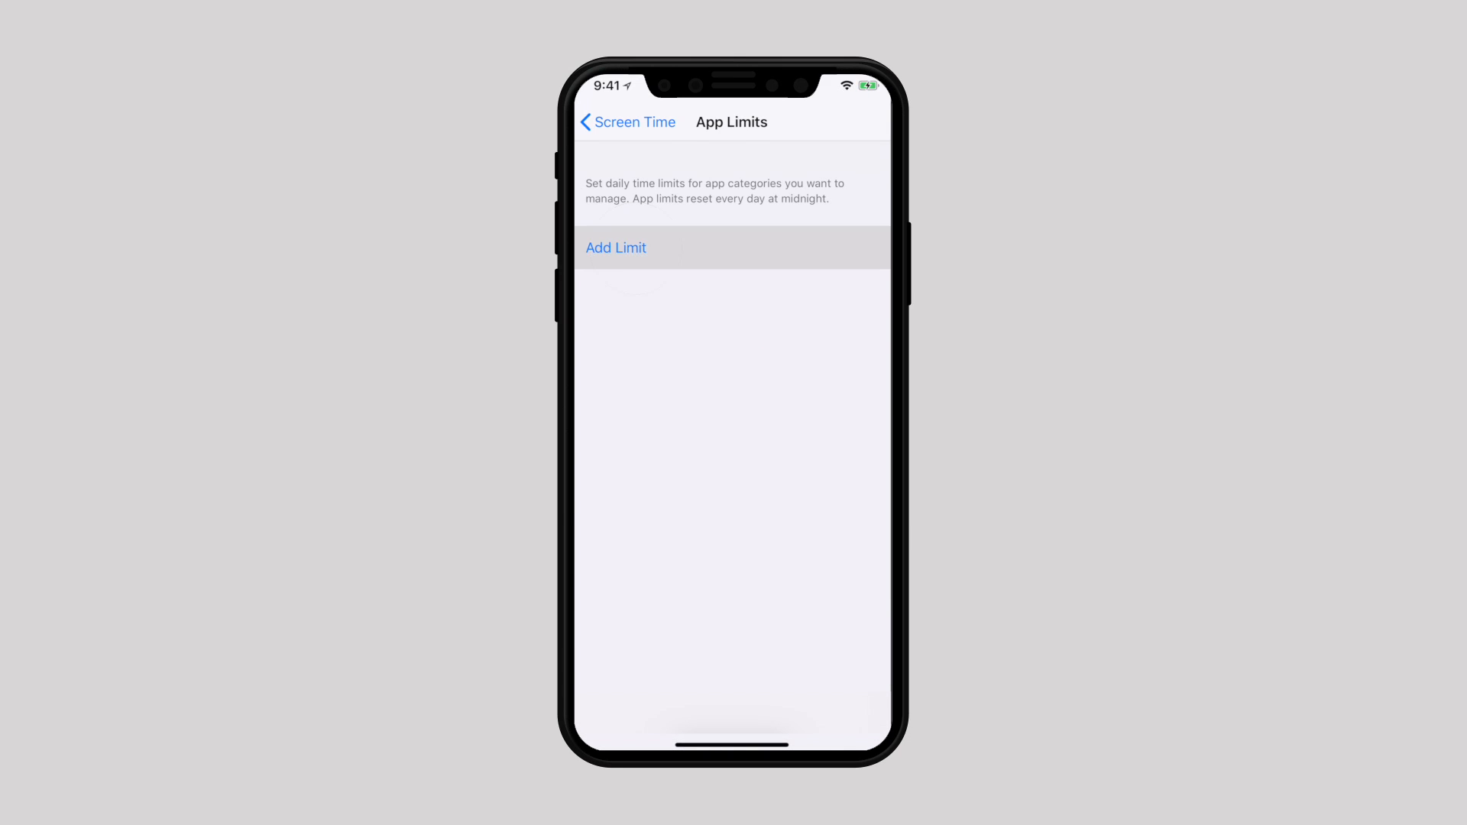
{"action": "left_click", "coordinate": [616, 248]}
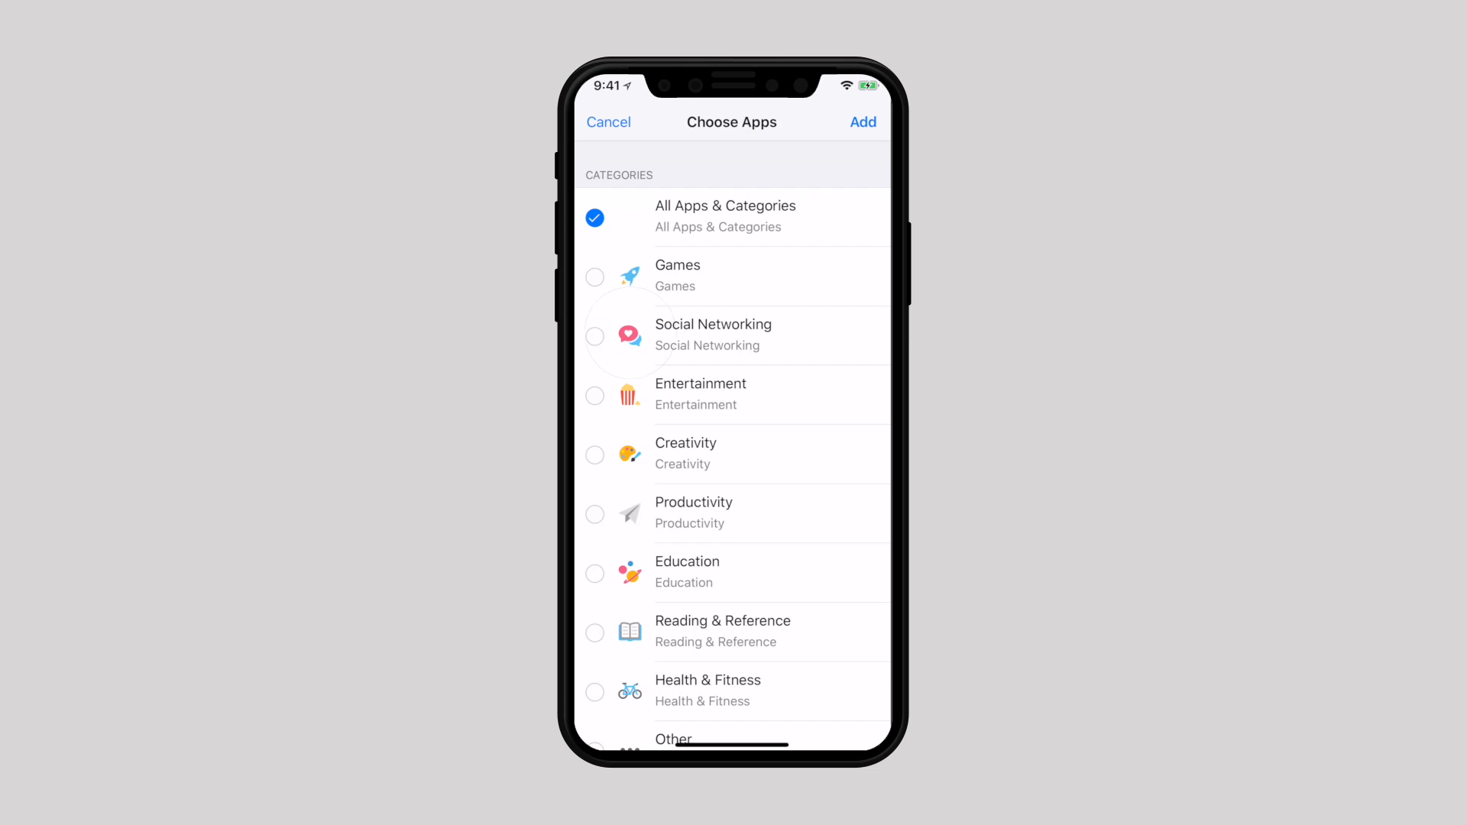
{"action": "left_click", "coordinate": [860, 123]}
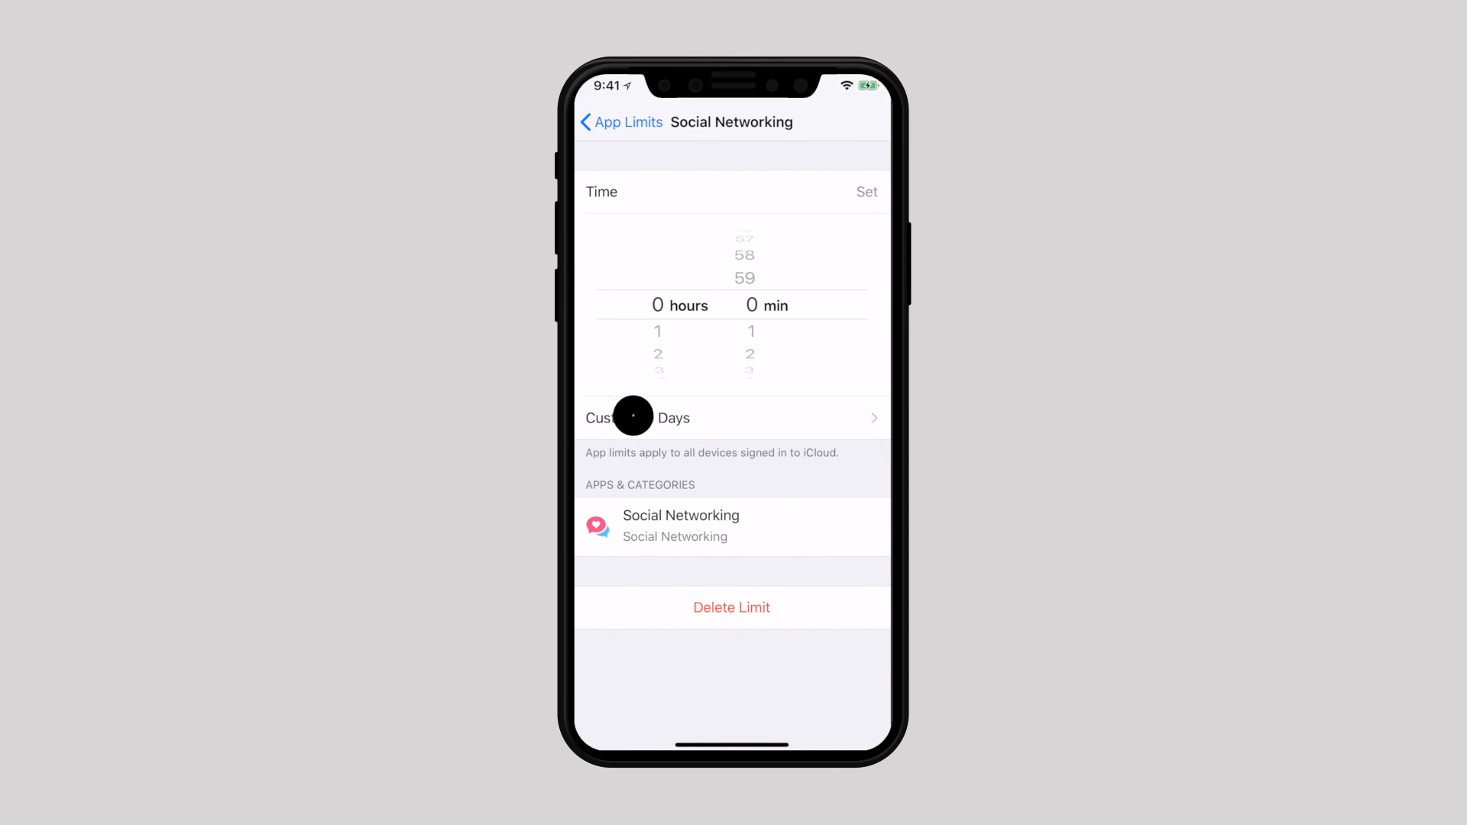
{"action": "left_click", "coordinate": [865, 192]}
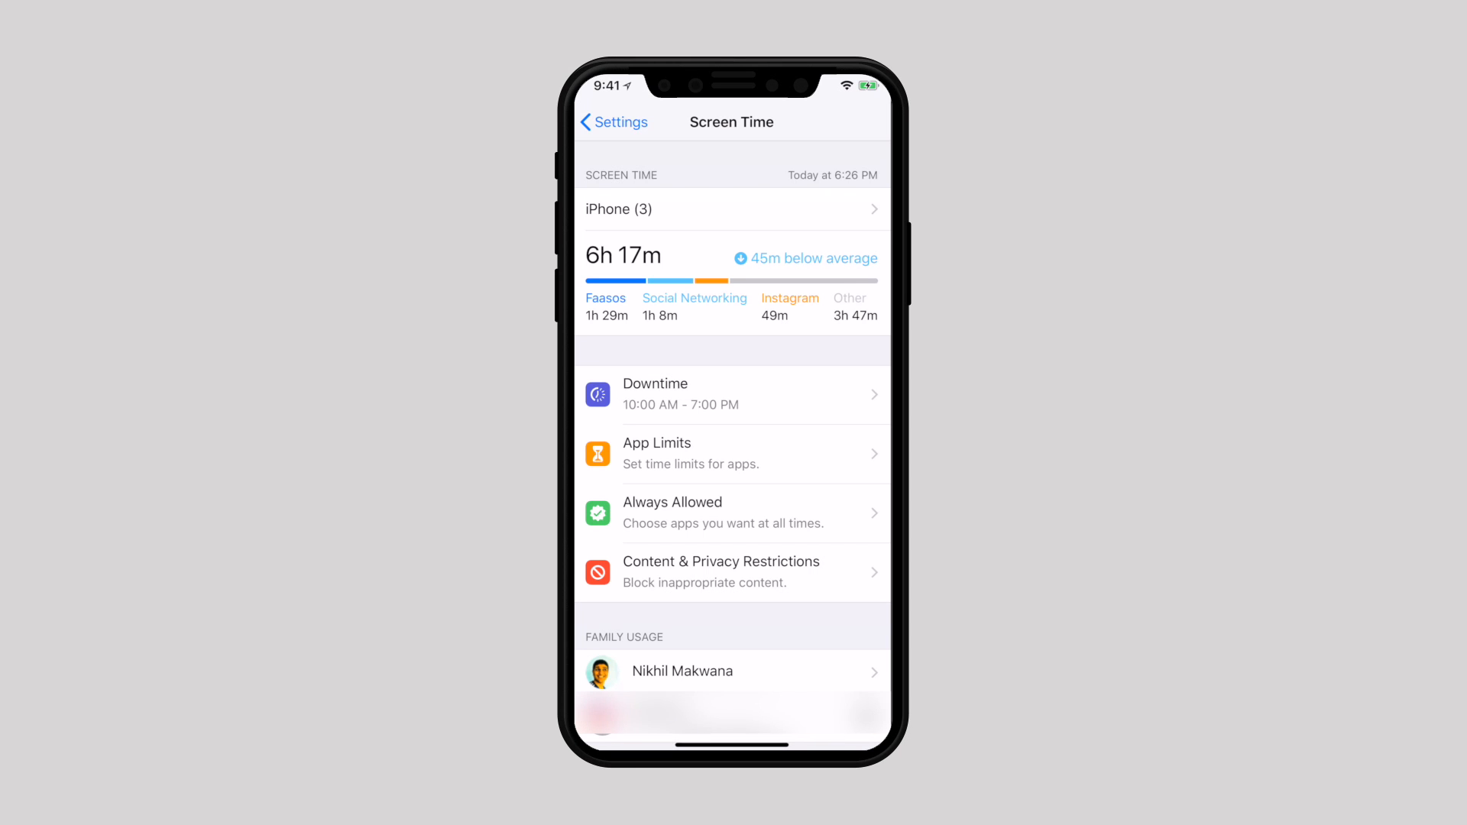
Visit the home screen with hourglass-marked limited apps and launch Safari from the dock
{"action": "left_click", "coordinate": [643, 390]}
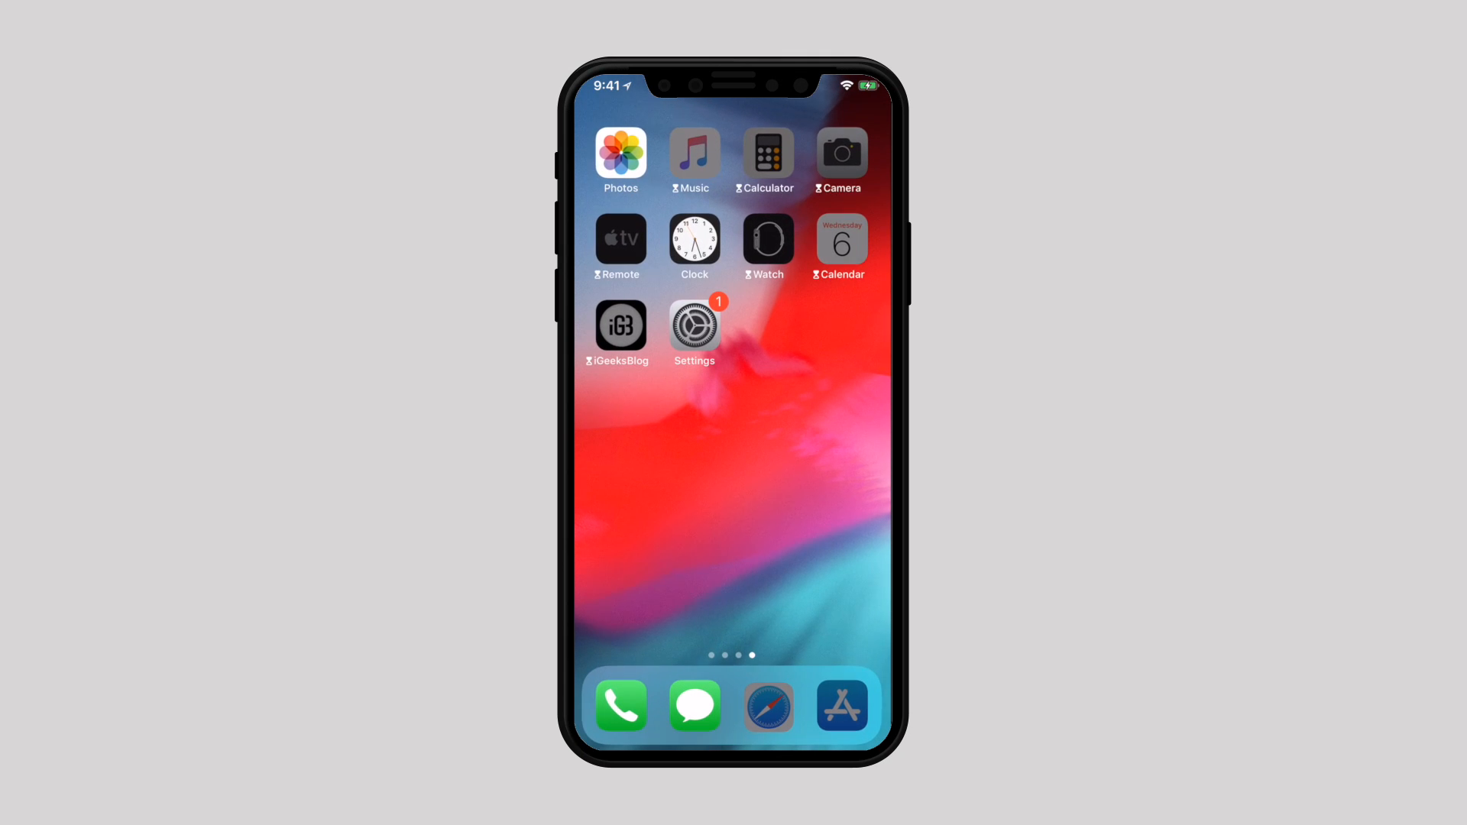
{"action": "left_click", "coordinate": [693, 330]}
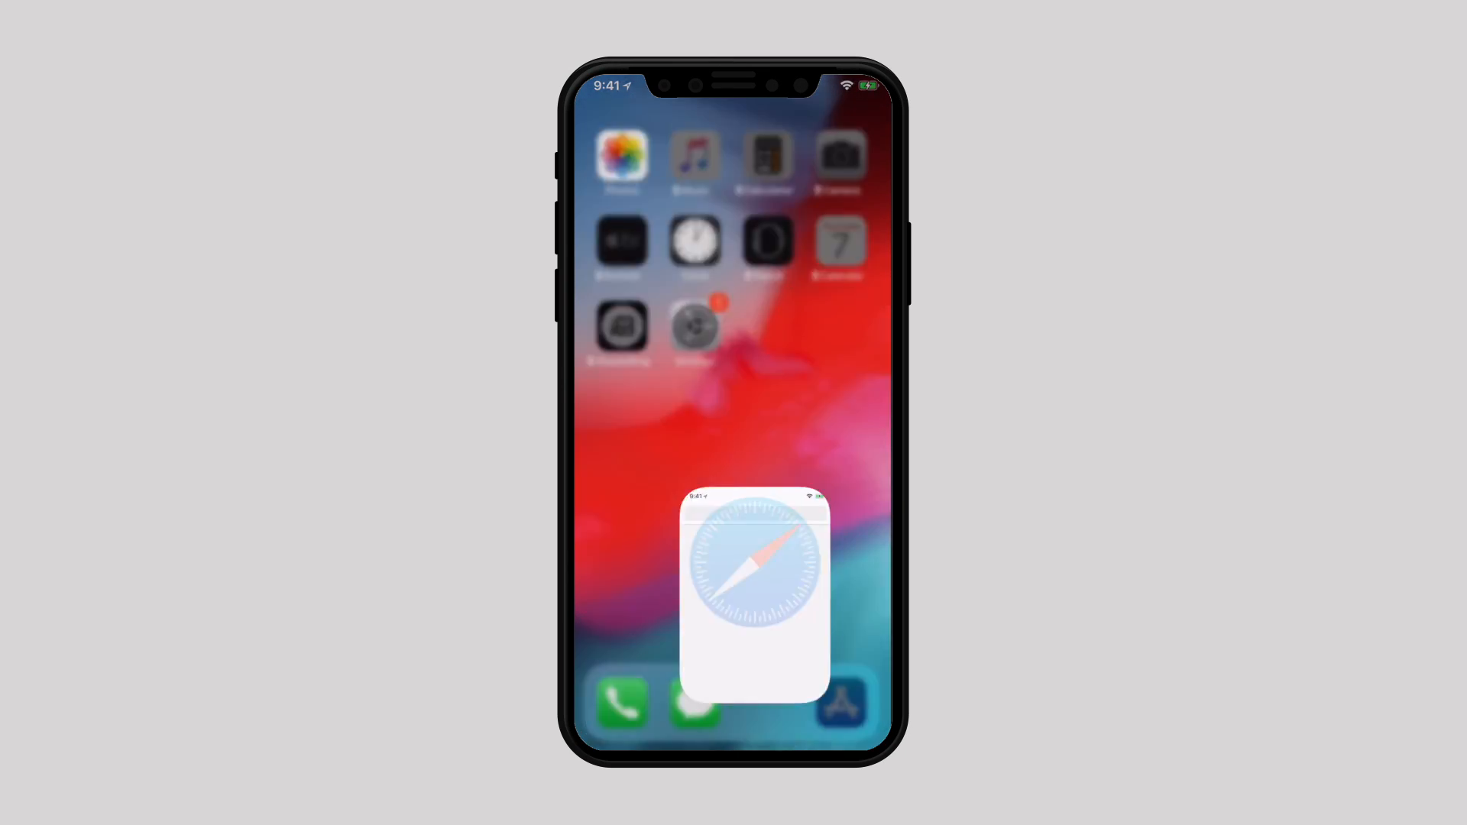
{"action": "left_click", "coordinate": [758, 590]}
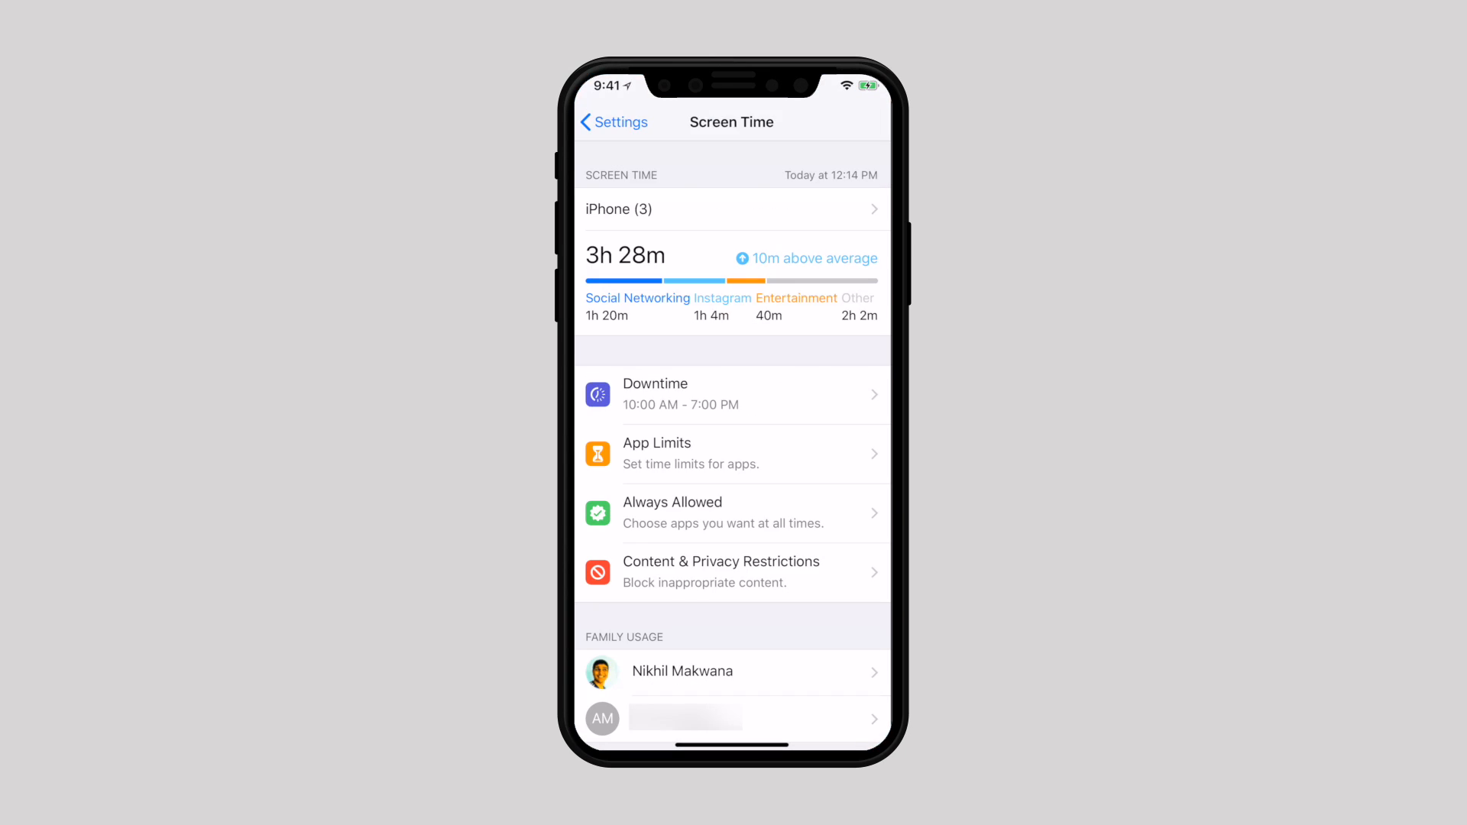
Switch on Content & Privacy Restrictions so purchase, app and content options become available
{"action": "left_click", "coordinate": [722, 572]}
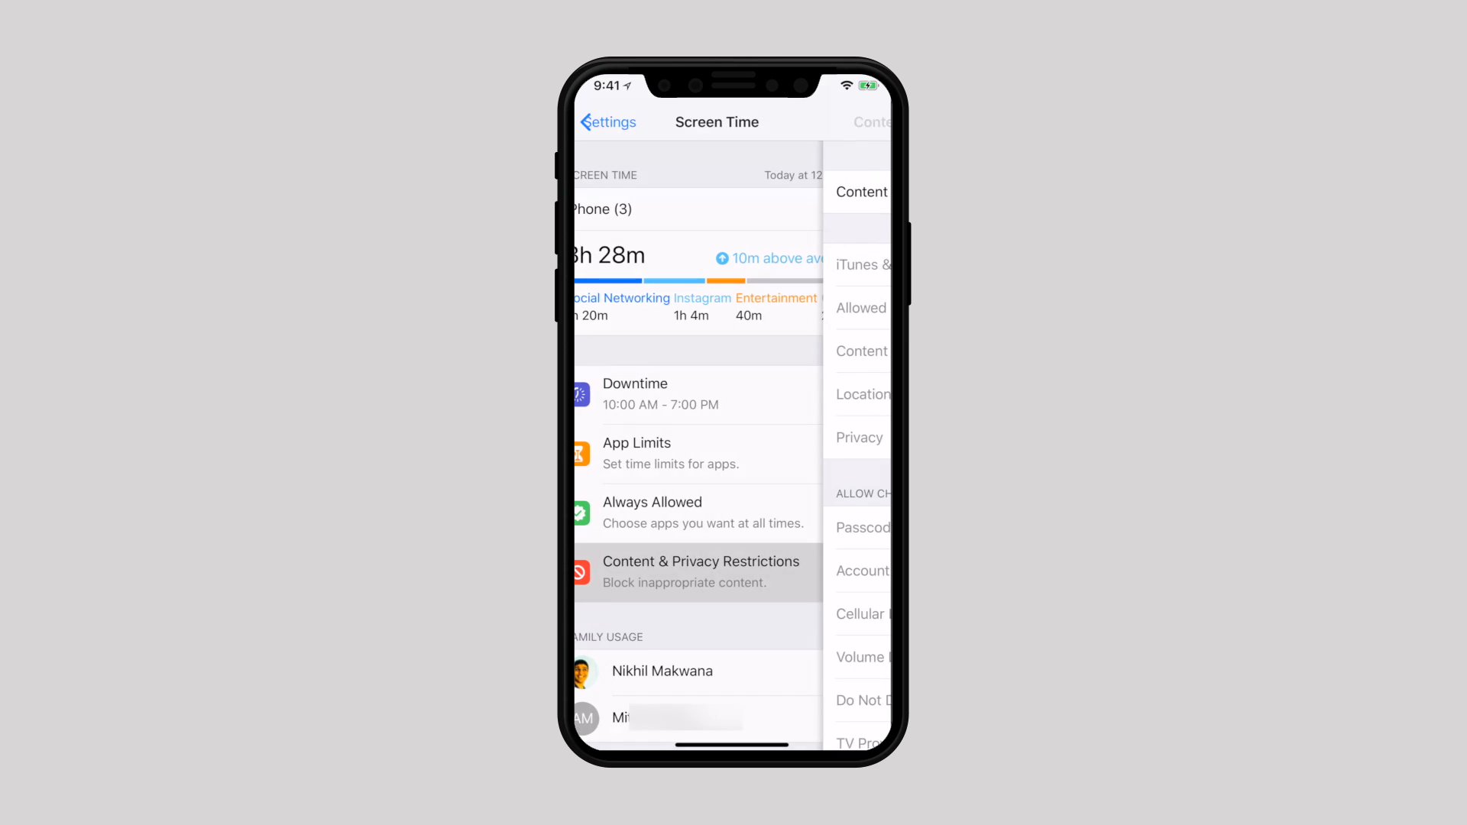
{"action": "left_click", "coordinate": [700, 561]}
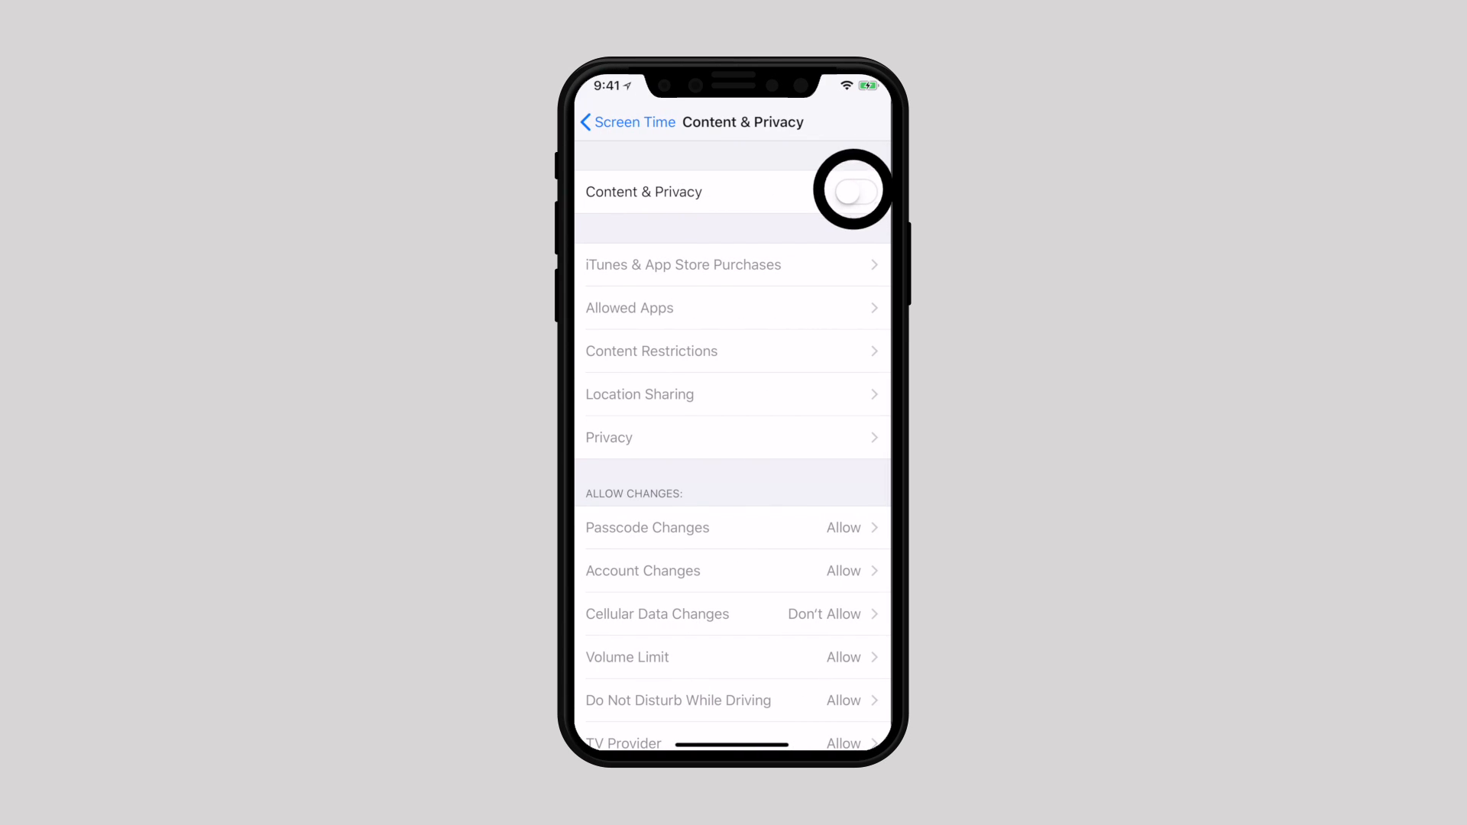
{"action": "left_click", "coordinate": [852, 193]}
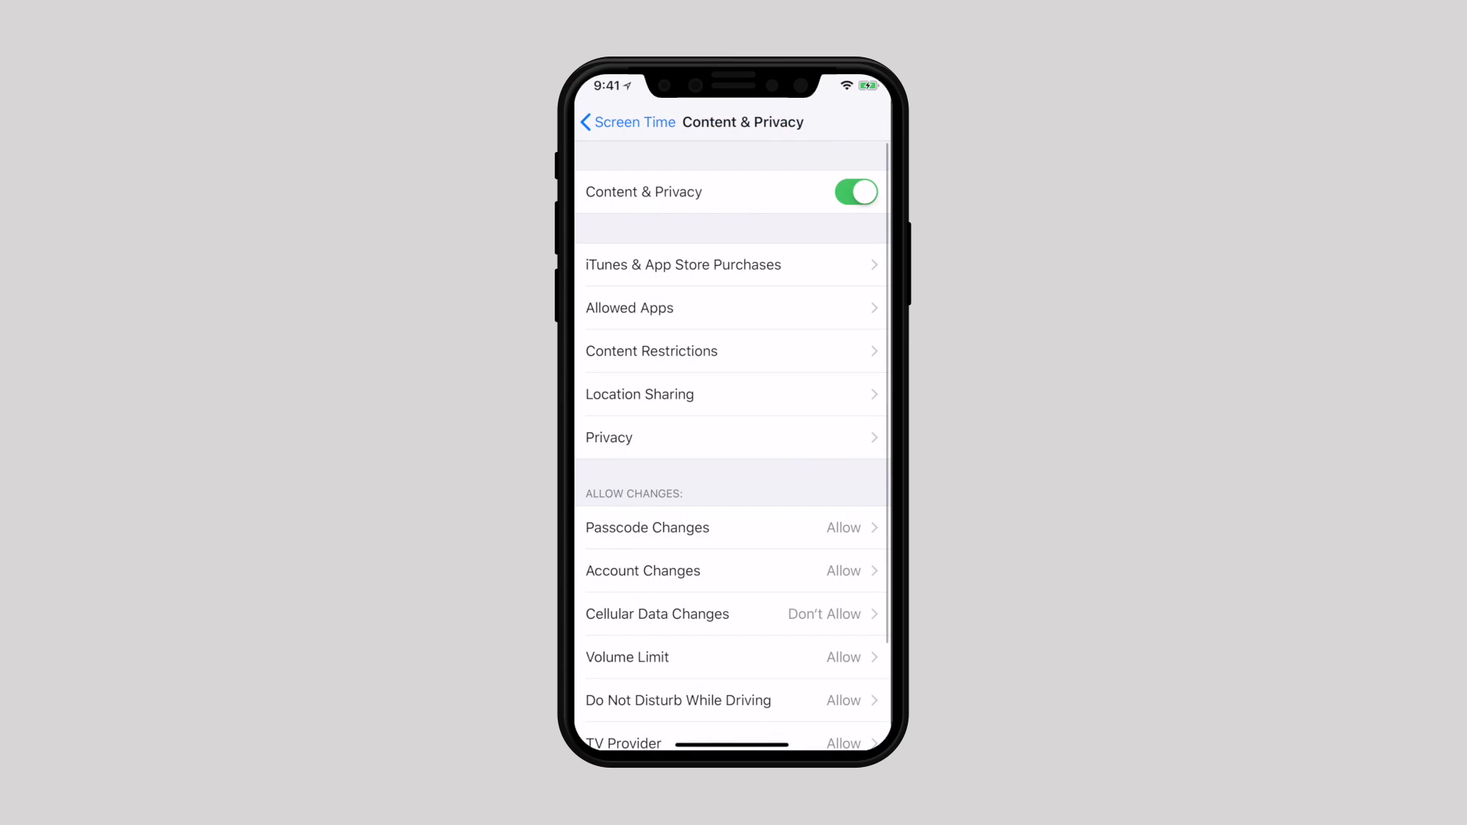
View the Content Restrictions list and the Movies ratings, leaving Allow All Movies
{"action": "left_click", "coordinate": [651, 351]}
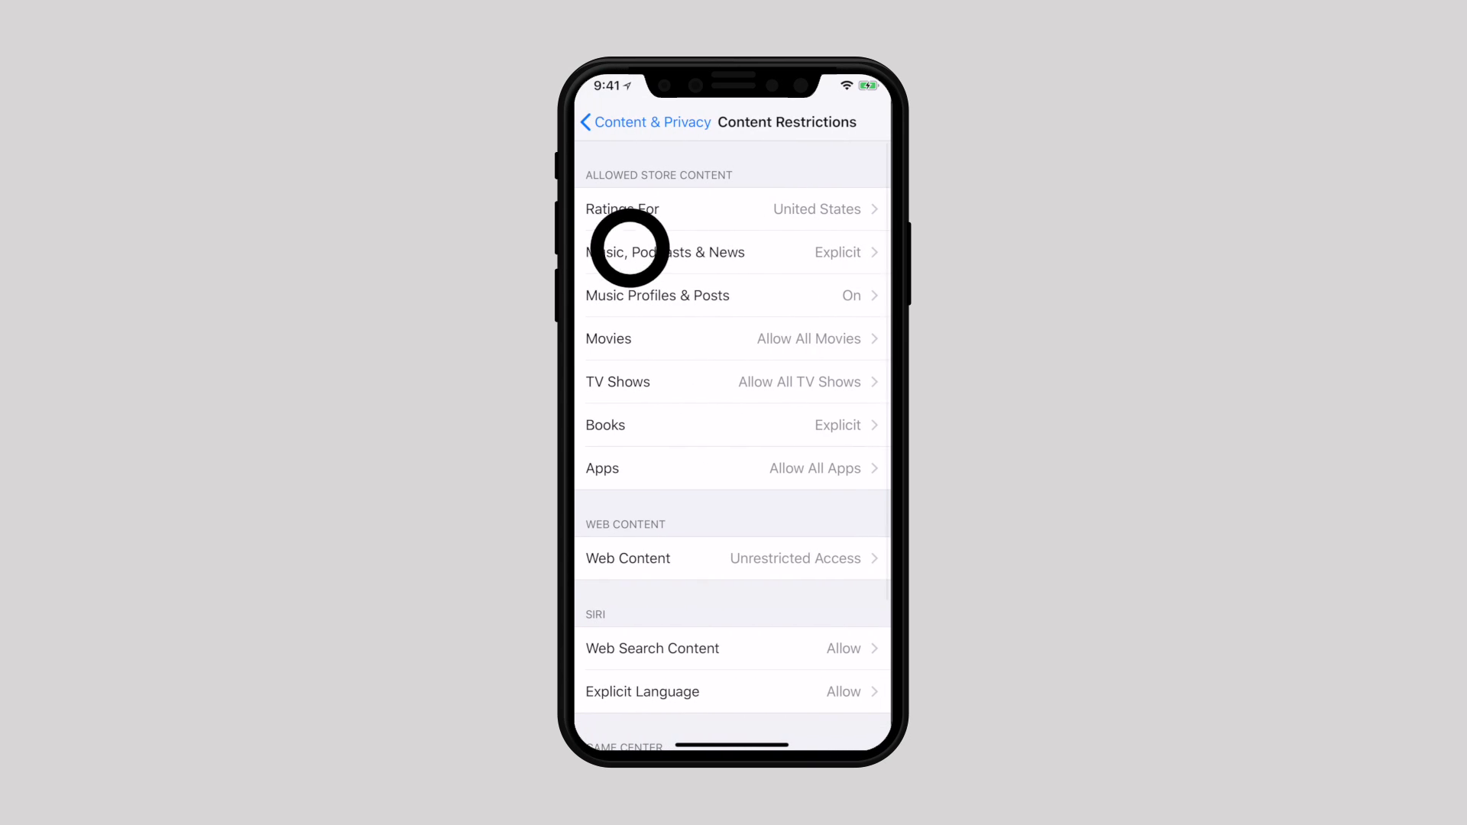
{"action": "left_click", "coordinate": [665, 253]}
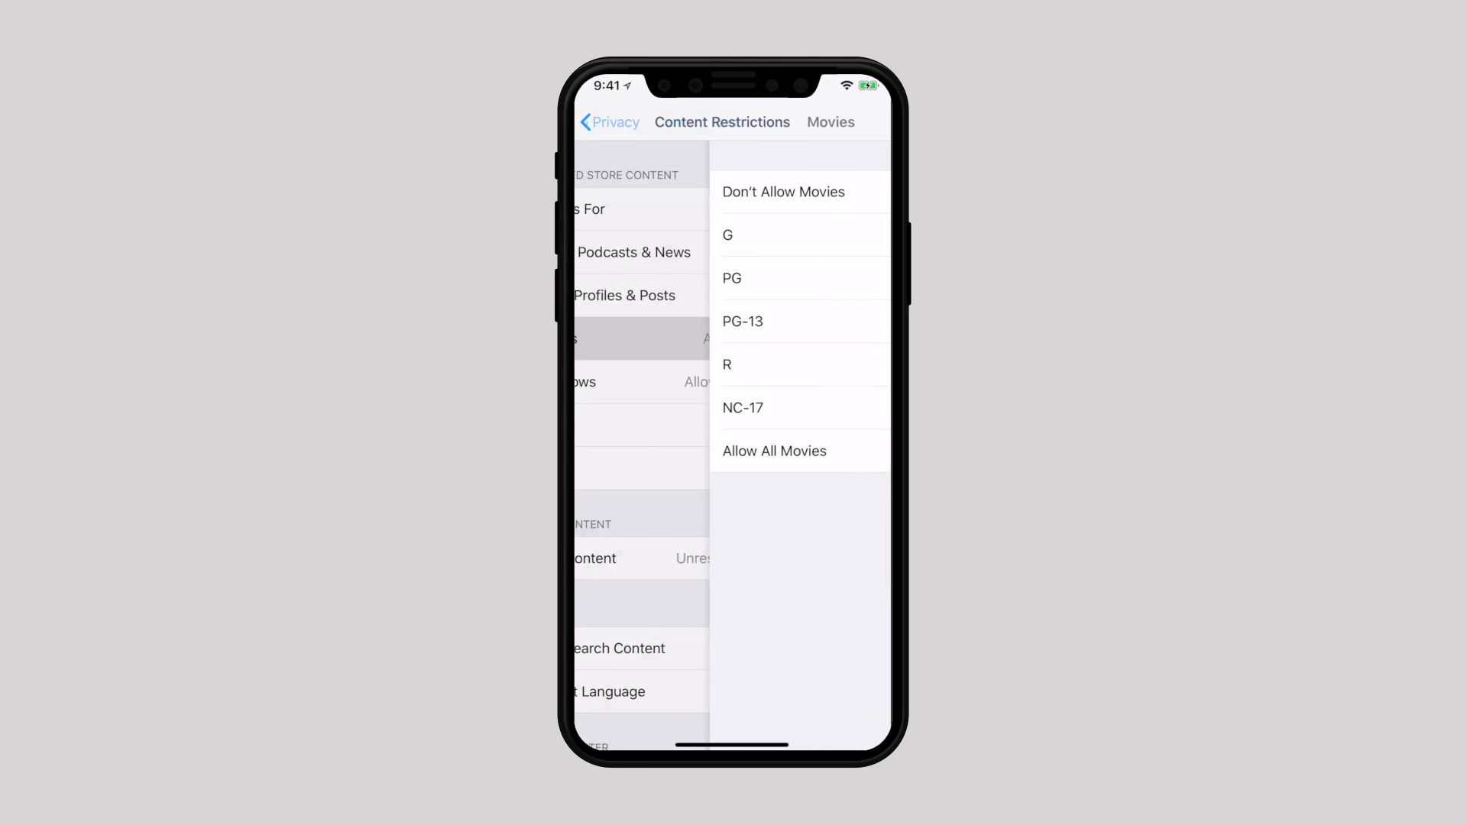
{"action": "left_click", "coordinate": [773, 451]}
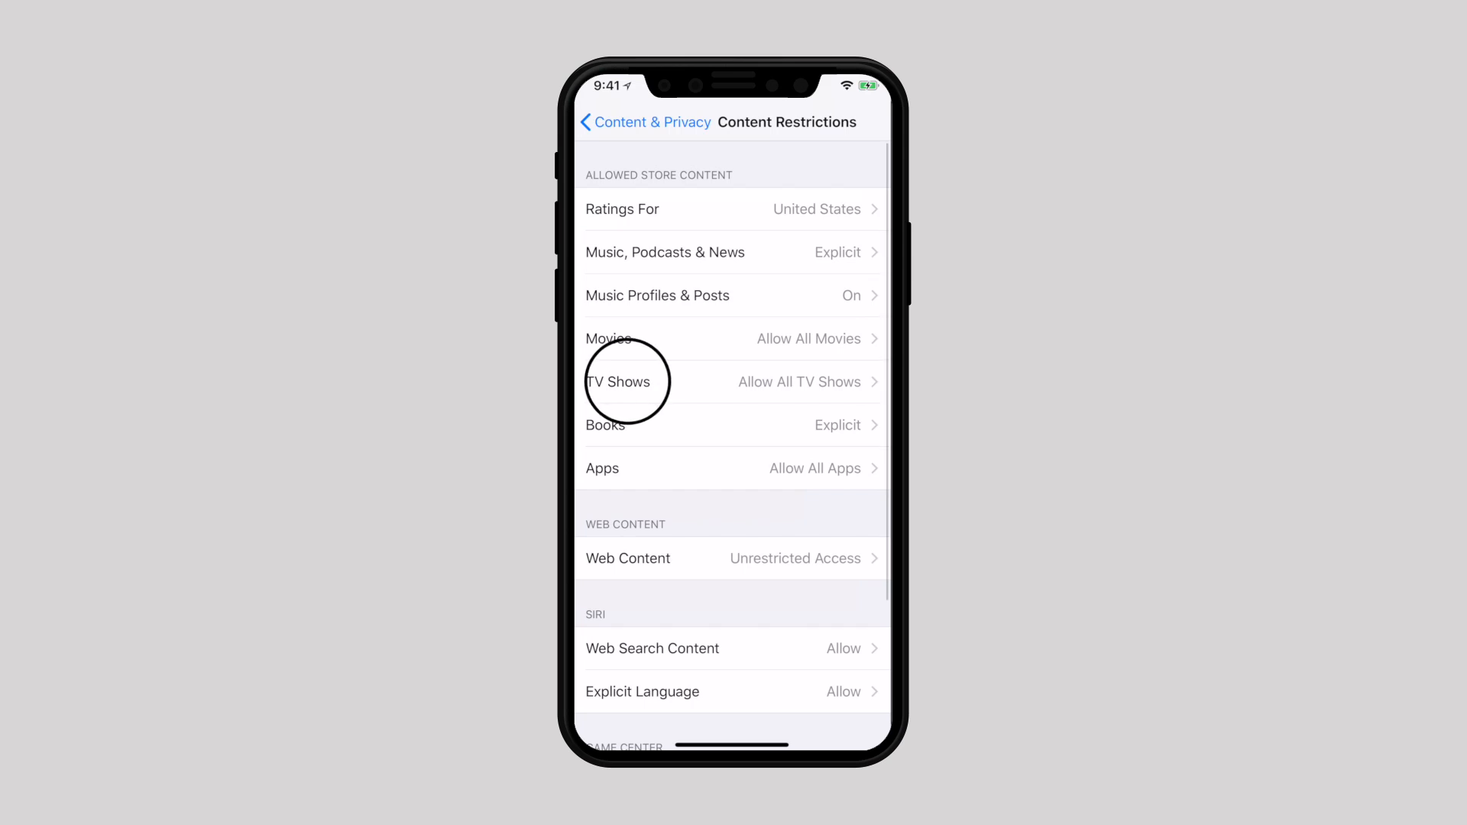